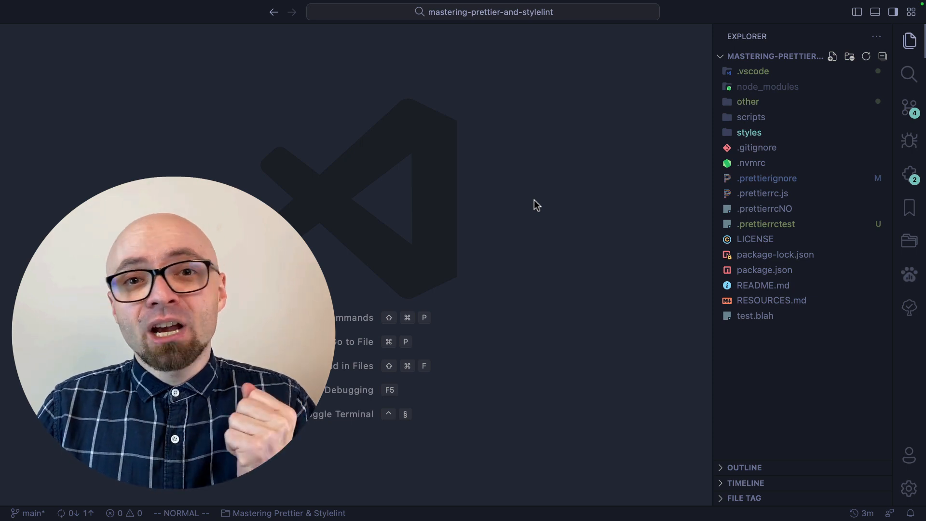
pyautogui.moveTo(755, 380)
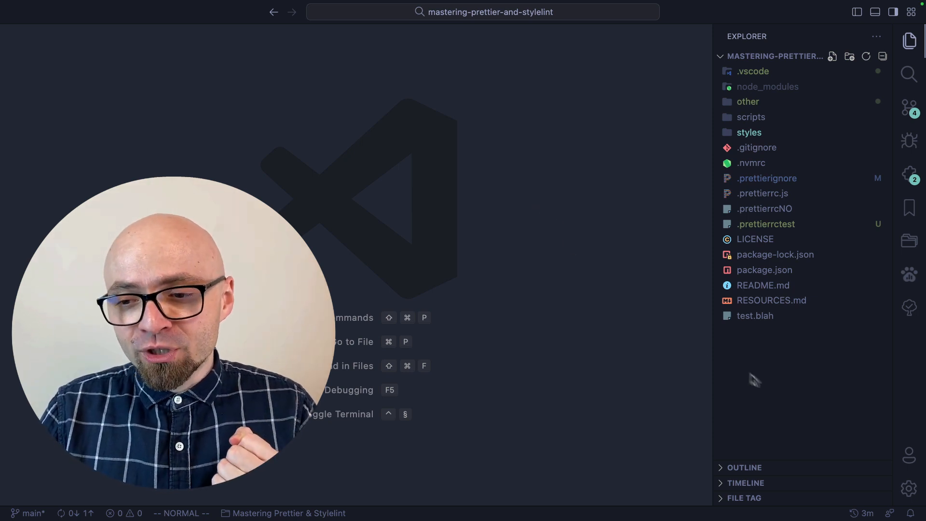
pyautogui.moveTo(818, 447)
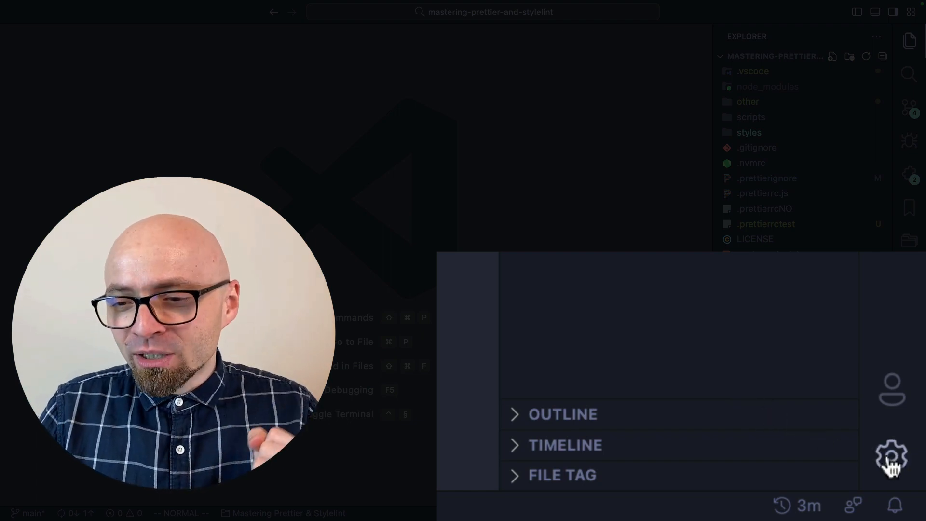
# Step: Bring up the Manage menu to reach Profiles while on the Default profile
pyautogui.click(892, 456)
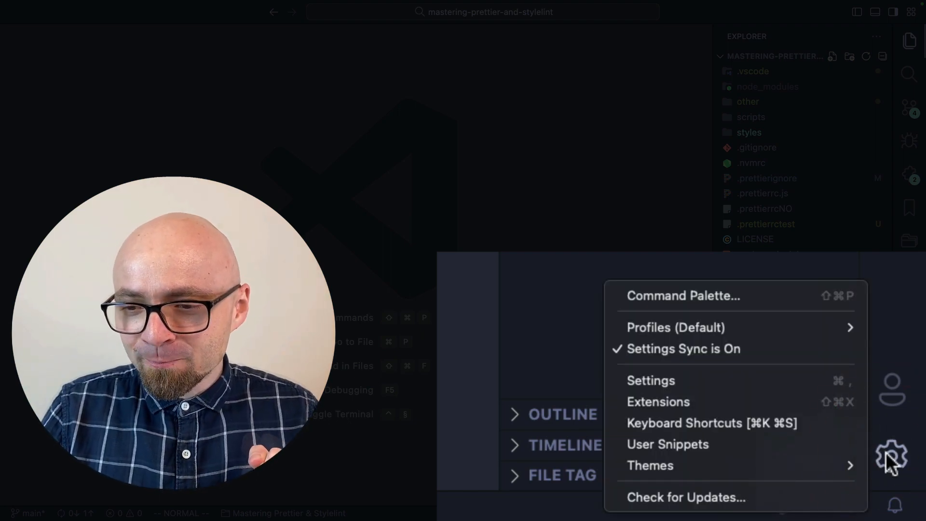
pyautogui.moveTo(679, 348)
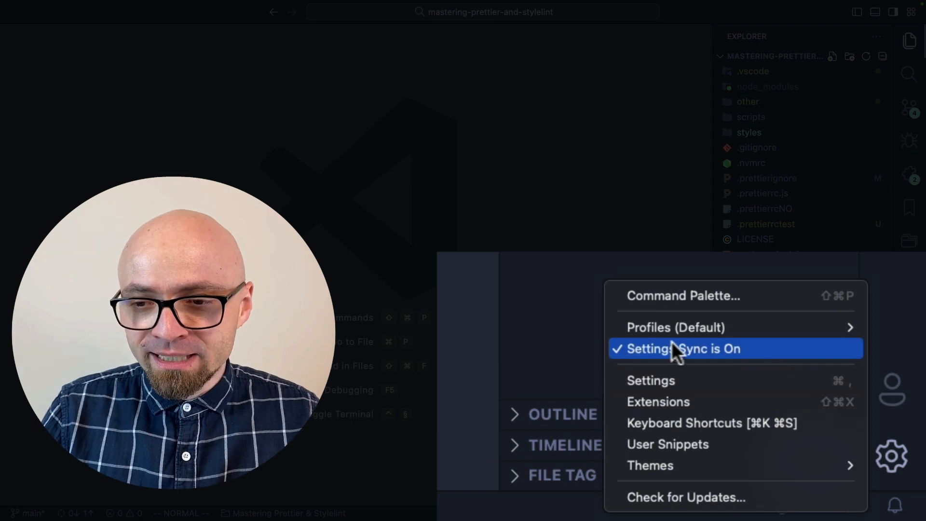
pyautogui.moveTo(675, 327)
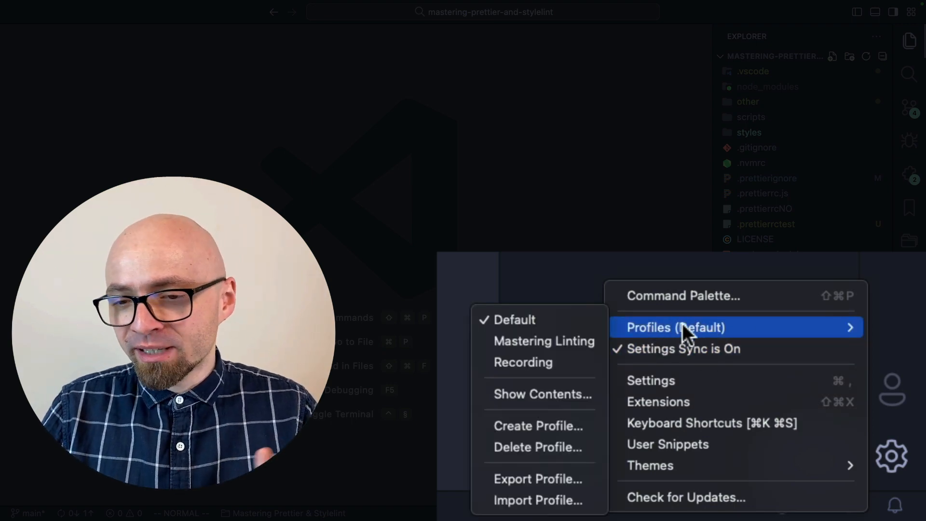
pyautogui.moveTo(606, 328)
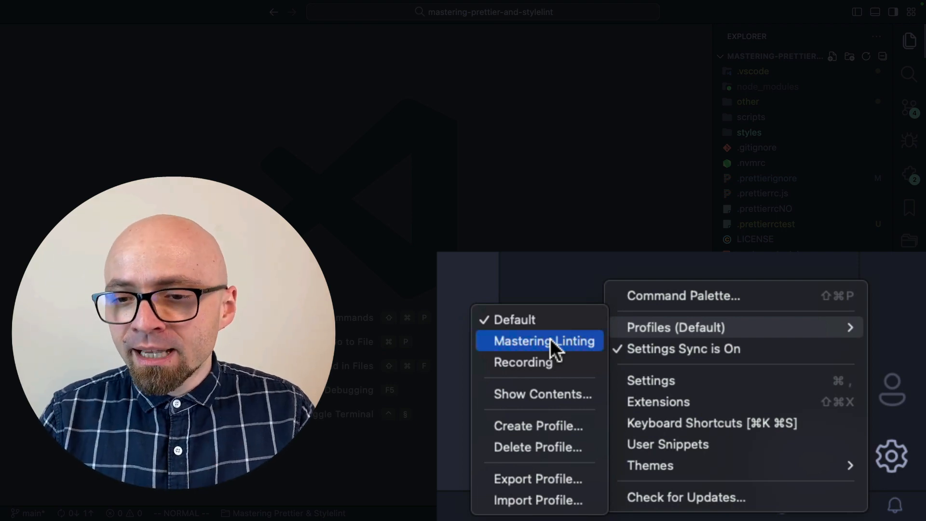
pyautogui.moveTo(534, 362)
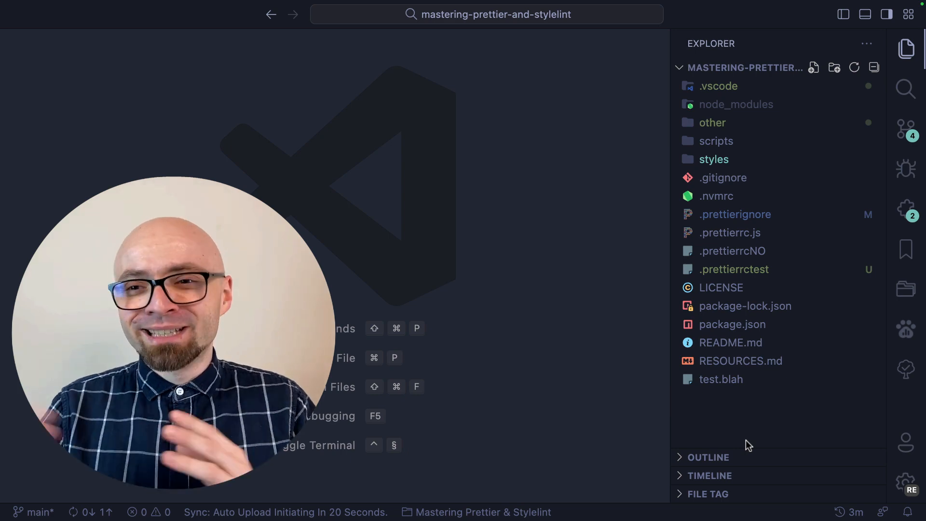
# Step: Reopen the Manage menu under the Recording profile to pick Mastering Linting
pyautogui.press('Escape')
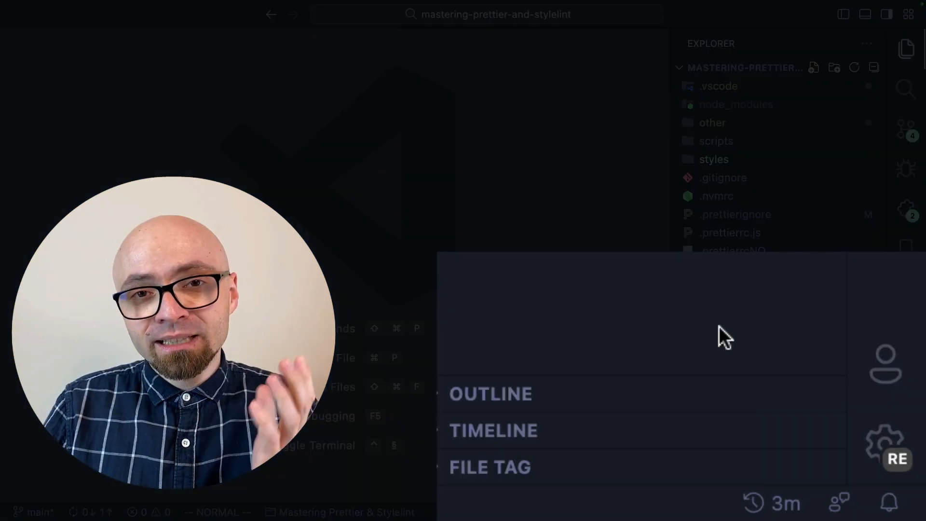
pyautogui.moveTo(848, 478)
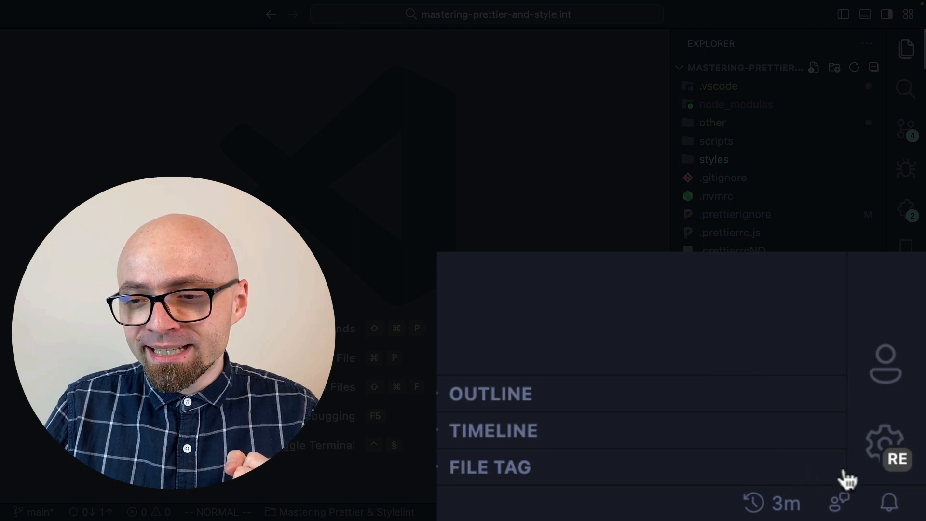
pyautogui.click(885, 444)
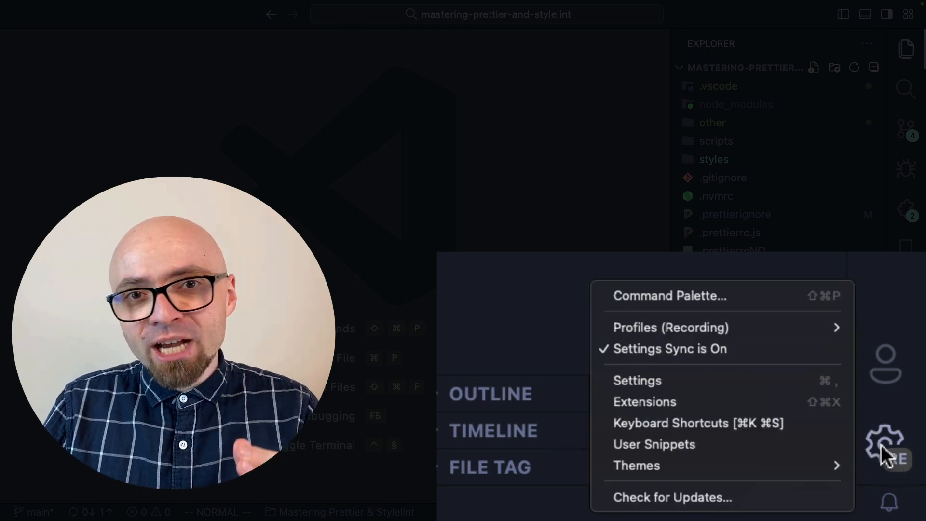
pyautogui.moveTo(671, 327)
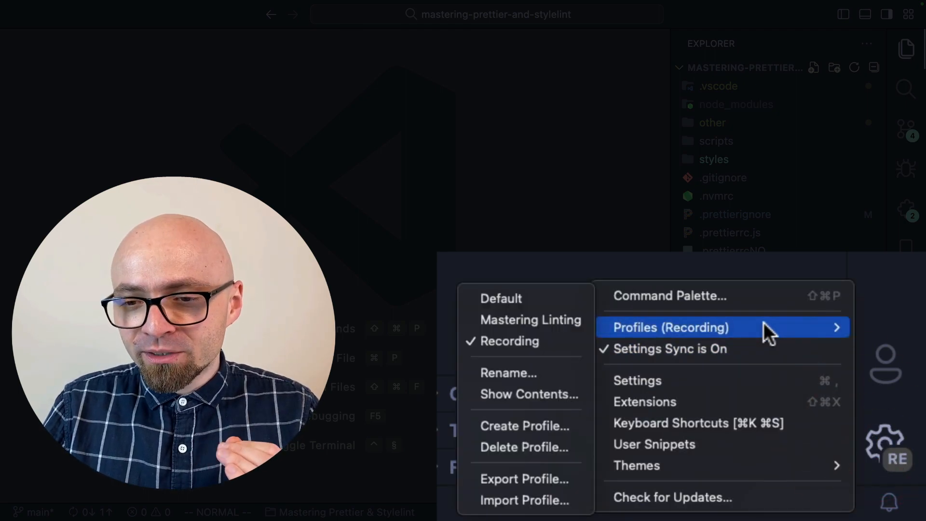
pyautogui.moveTo(509, 341)
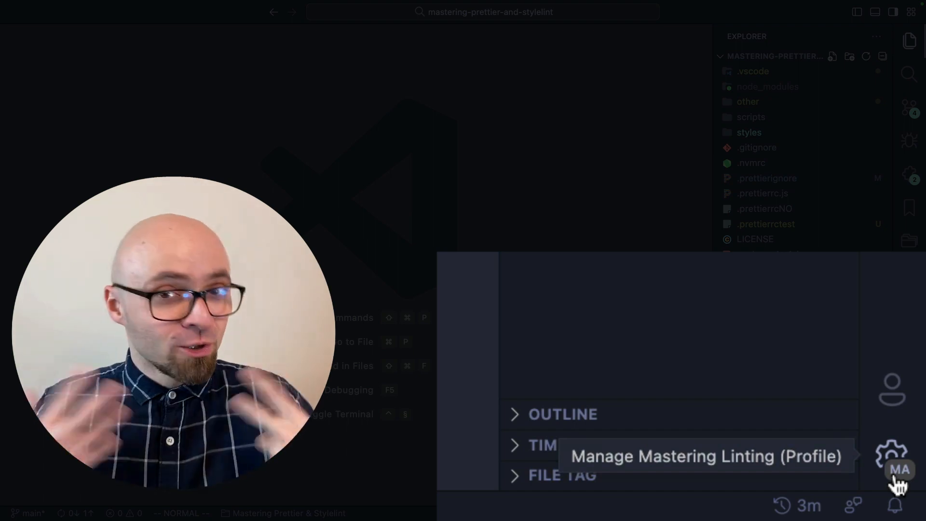
# Step: Create a new empty profile via Create Profile and make it the active profile
pyautogui.click(892, 454)
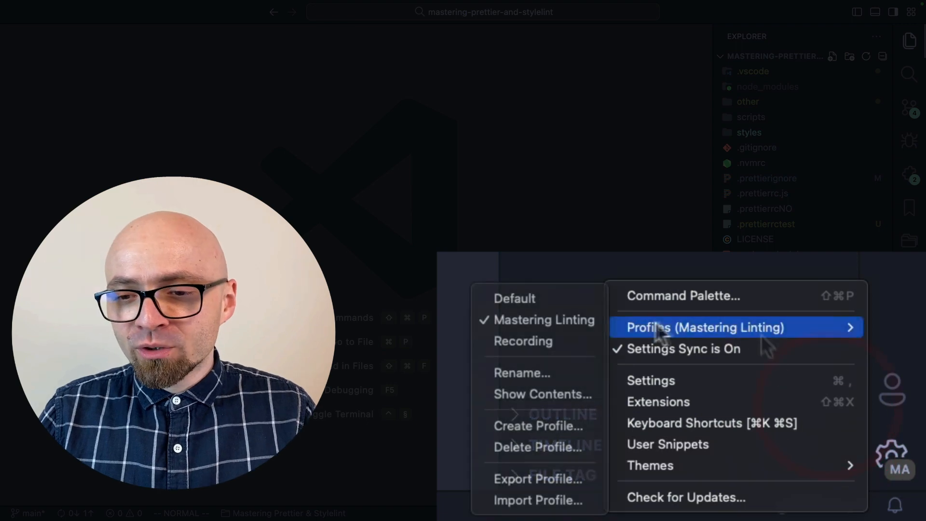
pyautogui.moveTo(523, 425)
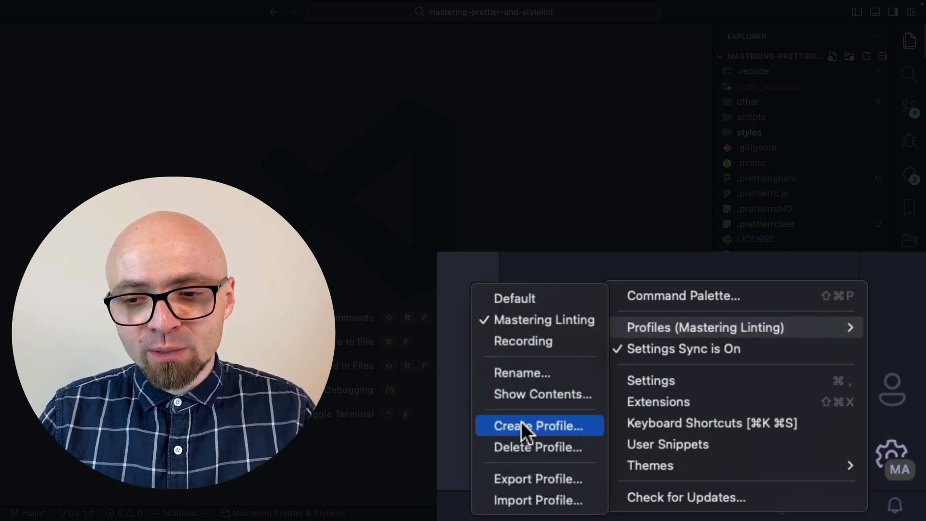
pyautogui.click(536, 425)
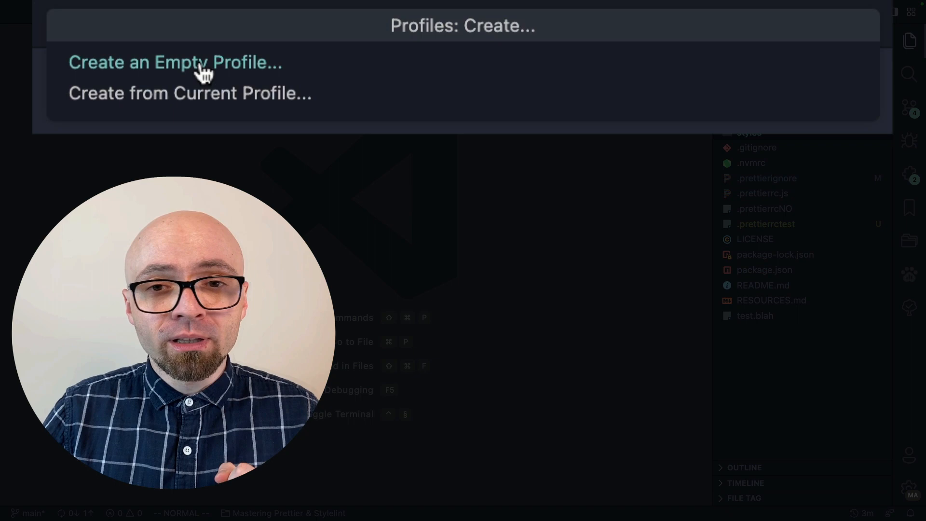
pyautogui.click(174, 62)
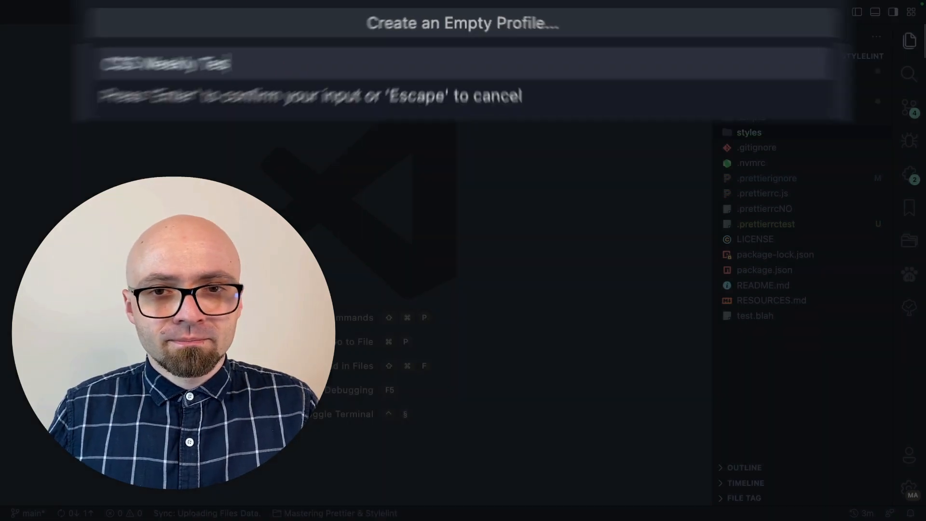
pyautogui.press('Escape')
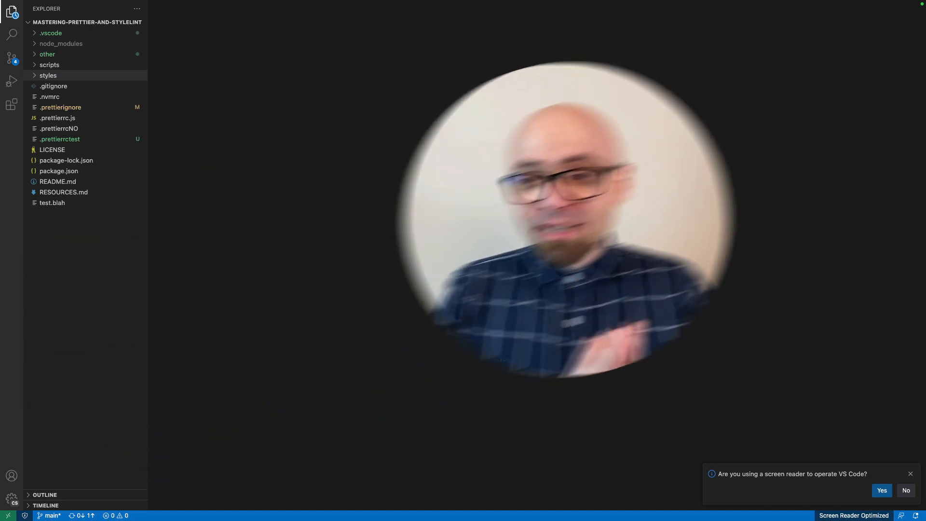
# Step: Dismiss the screen reader notification and select the scripts folder in the Explorer
pyautogui.press('cmd+=')
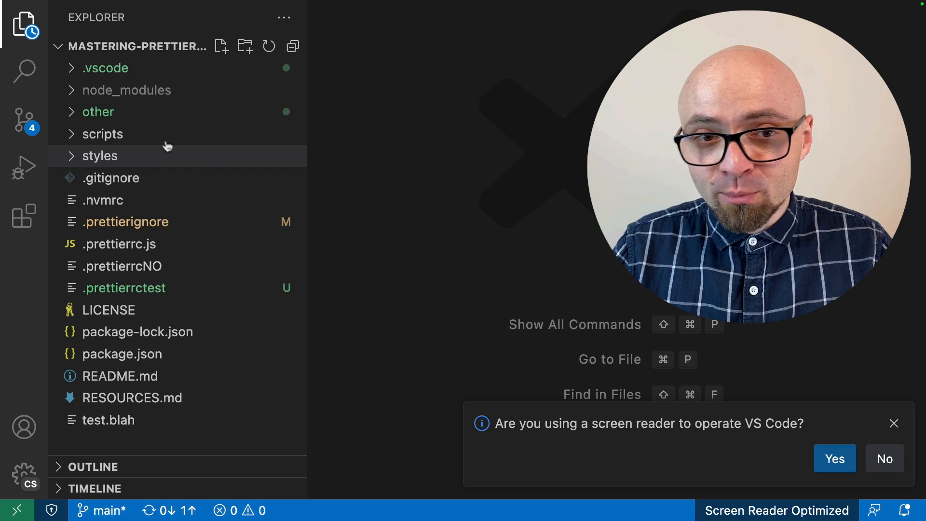
pyautogui.click(103, 134)
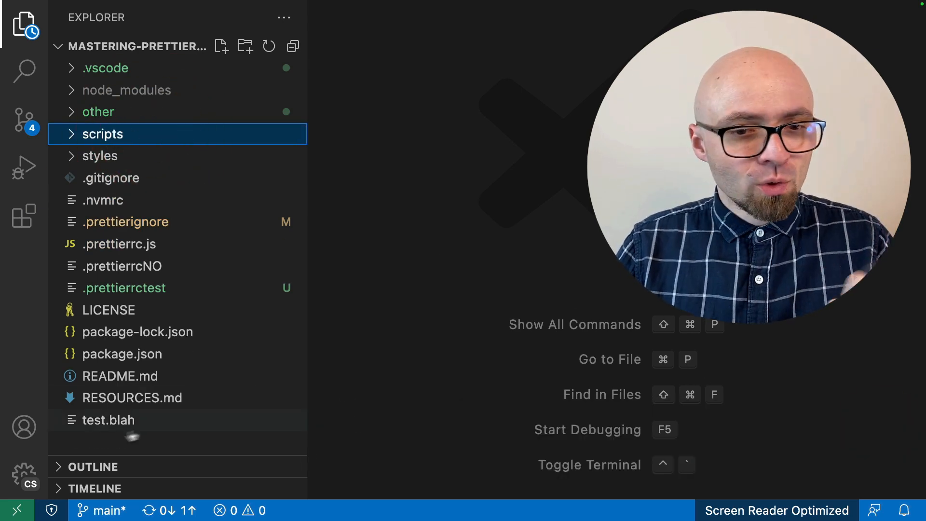
pyautogui.click(26, 476)
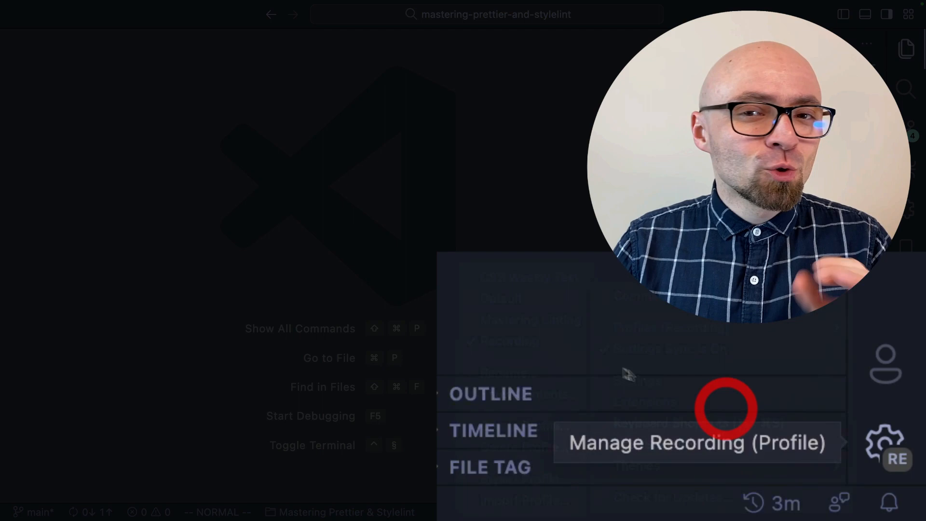
pyautogui.click(23, 26)
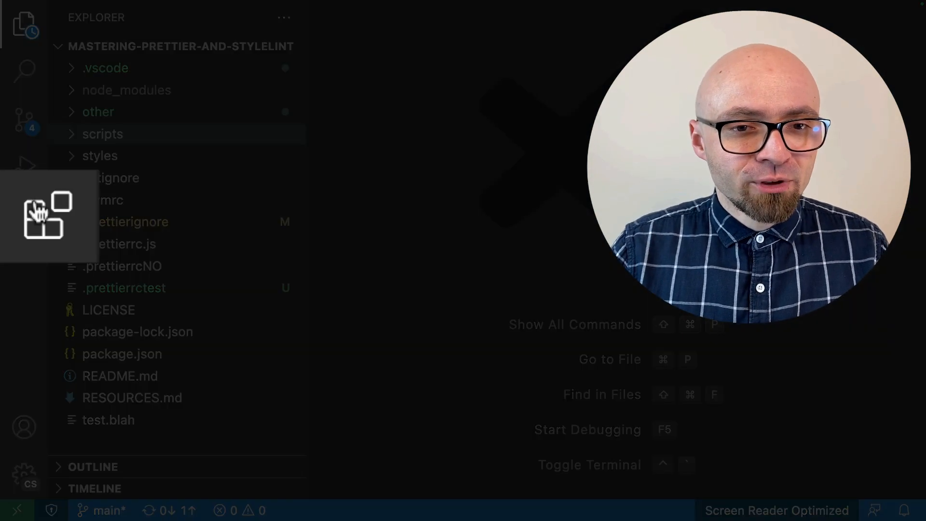
pyautogui.click(24, 214)
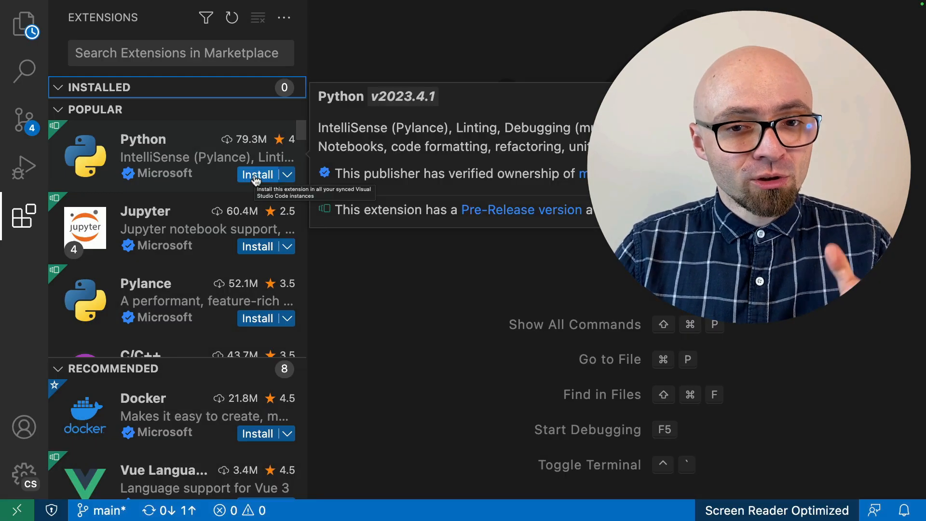
pyautogui.click(257, 174)
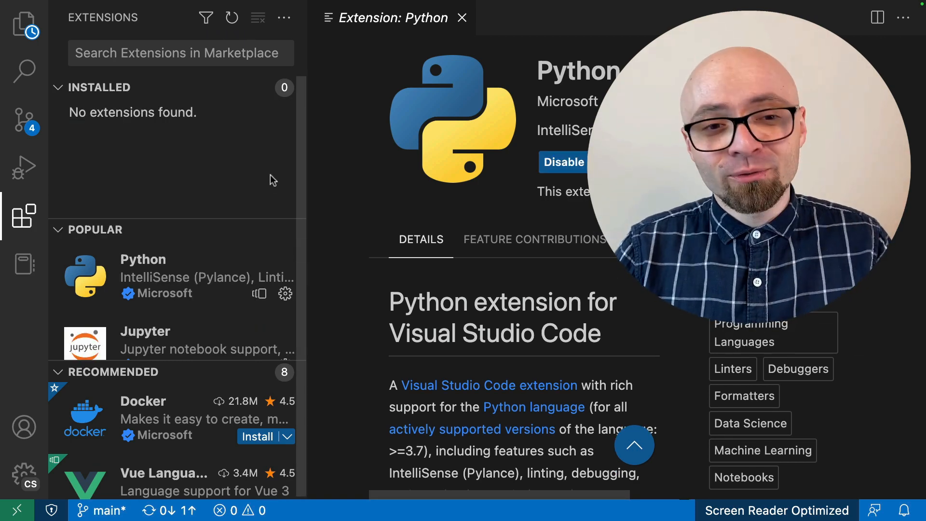
pyautogui.write('@')
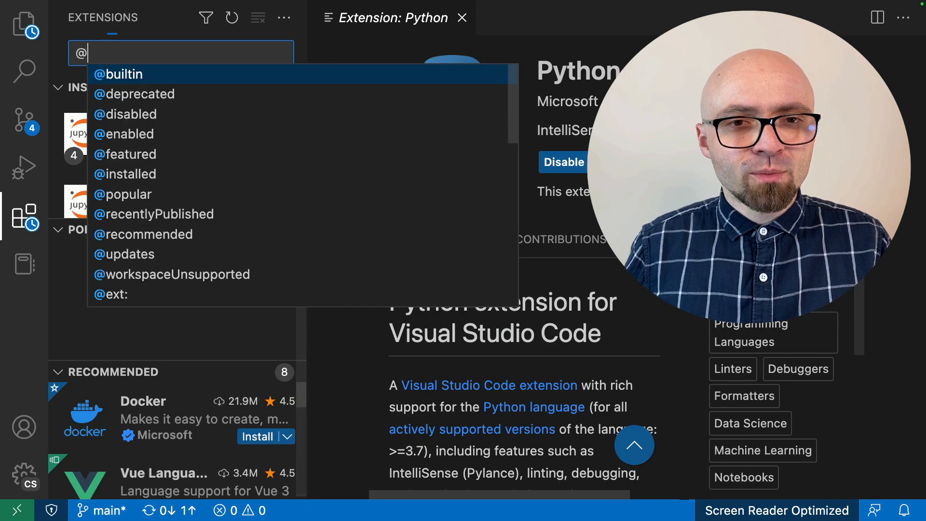
pyautogui.click(124, 174)
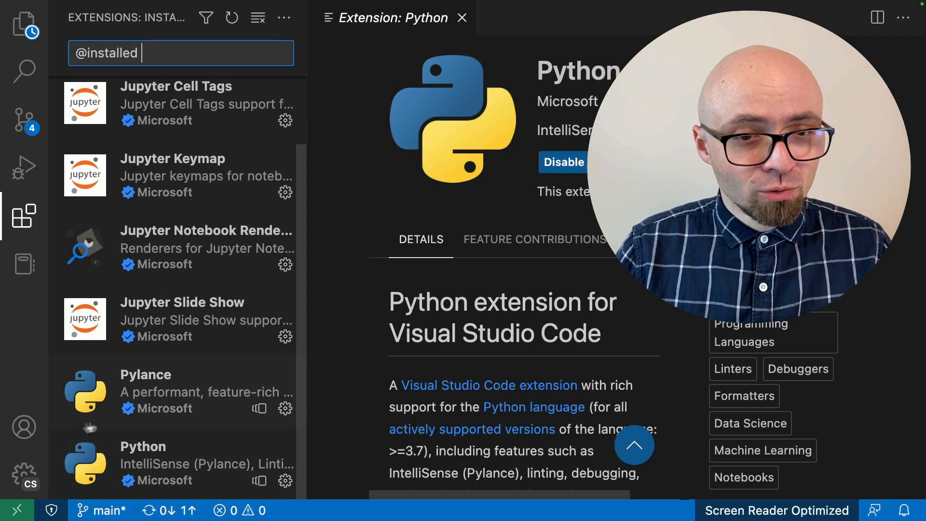
# Step: Search the Recording profile's installed extensions for 'pyt' and find no Python match
pyautogui.click(23, 479)
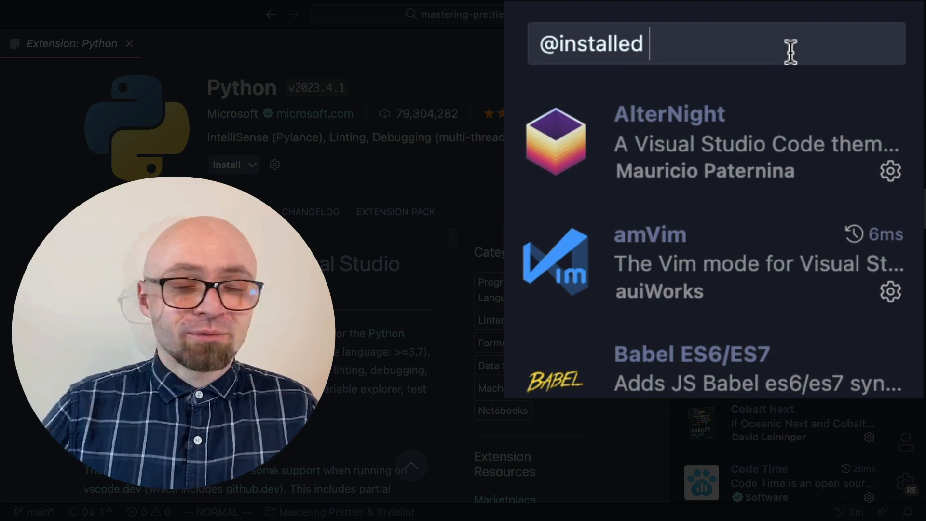
pyautogui.write('pyt')
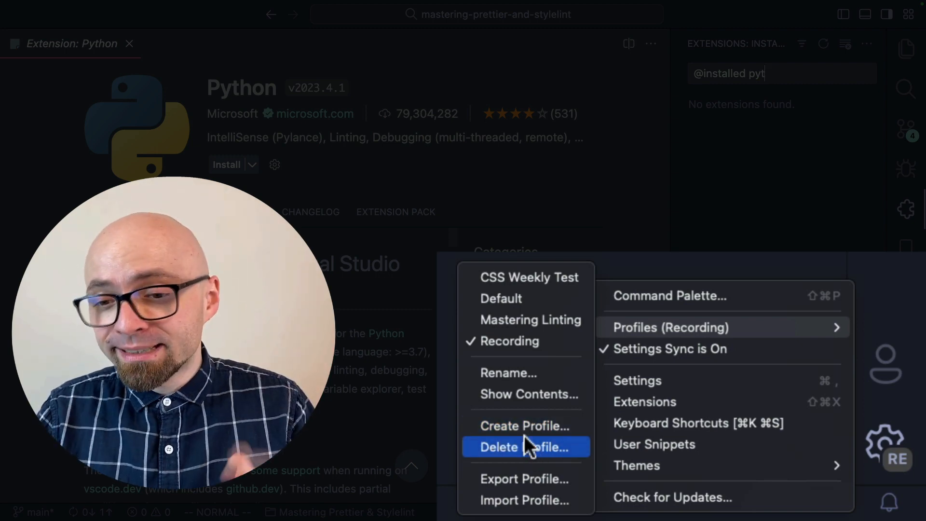
pyautogui.moveTo(527, 393)
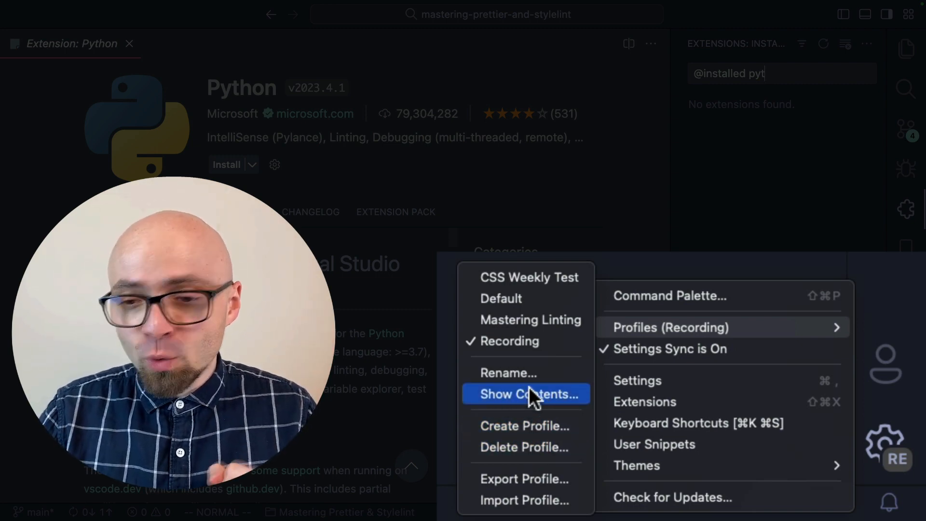
# Step: Show the Recording profile's contents and export the profile
pyautogui.click(527, 393)
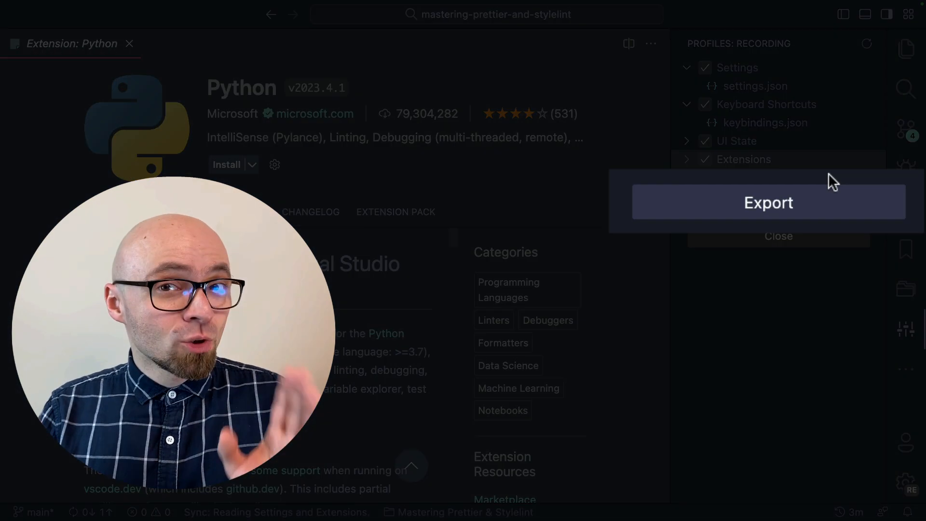
pyautogui.moveTo(818, 190)
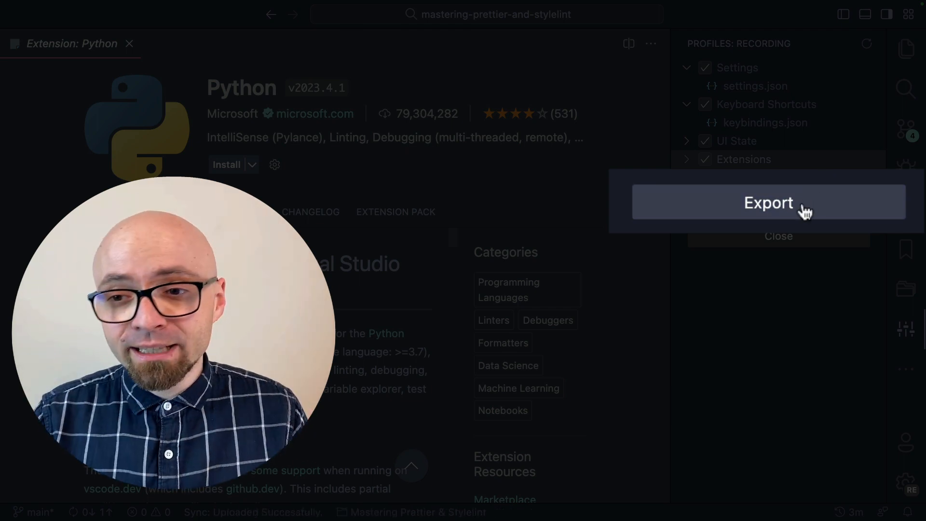
pyautogui.click(769, 202)
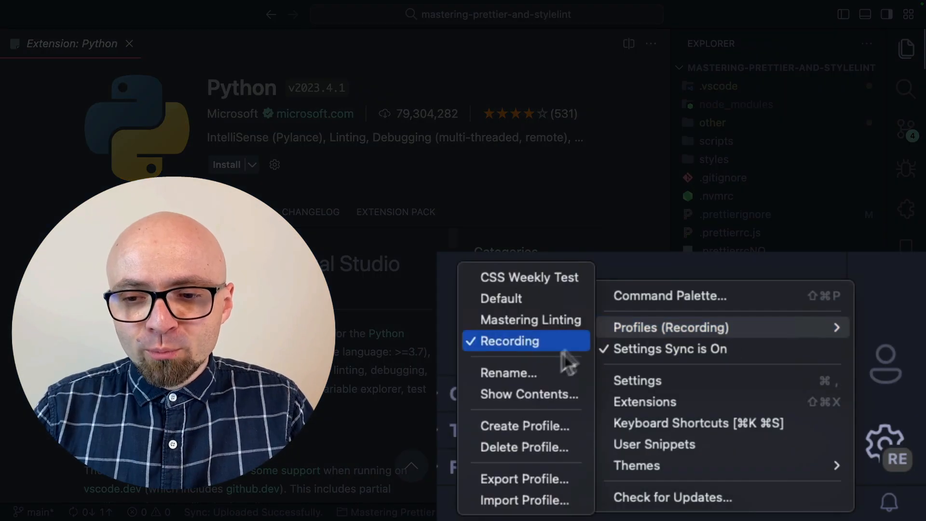
pyautogui.click(524, 501)
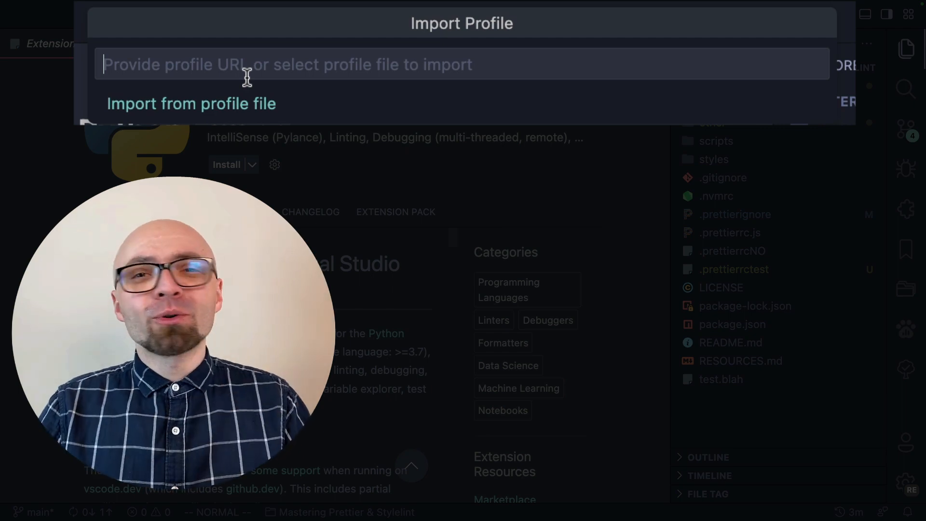
pyautogui.press('Escape')
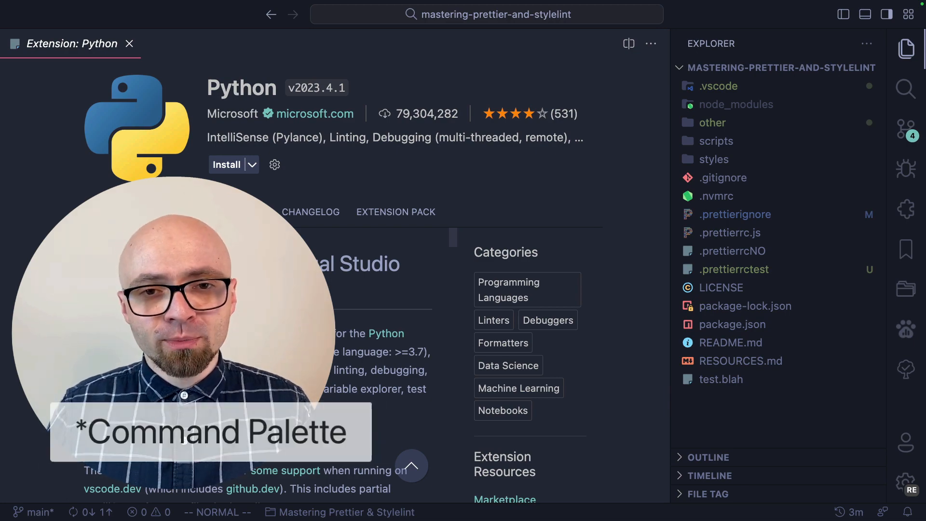
# Step: Run Profiles: Create a Temporary Profile from the command palette, landing in Temp 1
pyautogui.press('shift+cmd+p')
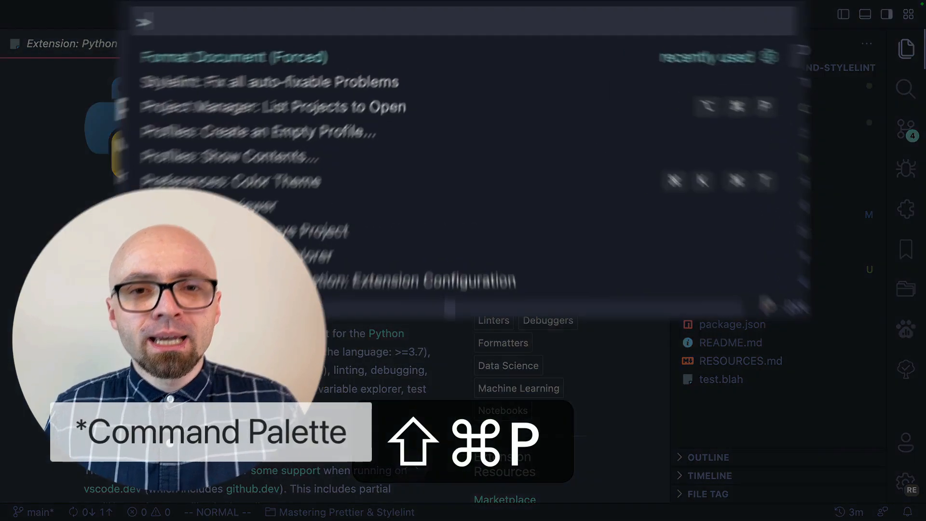
pyautogui.write('profile')
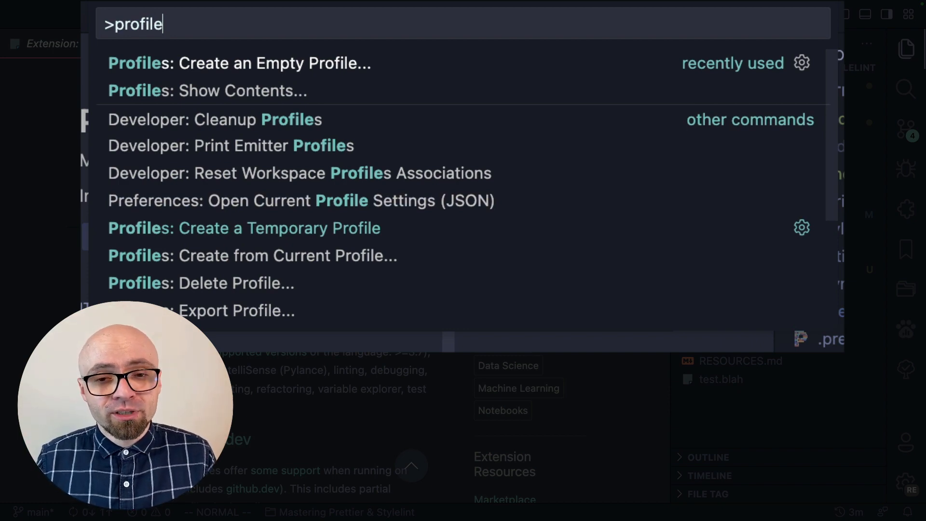
pyautogui.press('Escape')
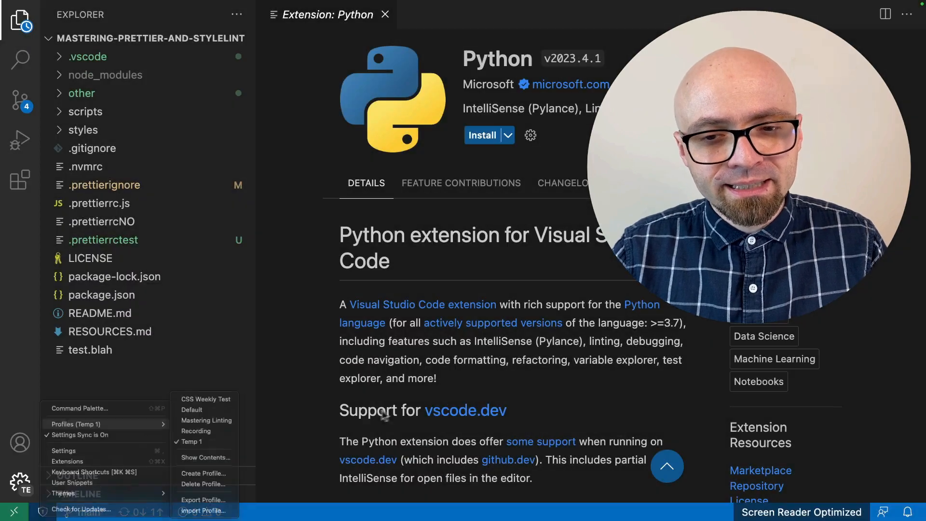
# Step: Quit and relaunch VS Code so Temp 1 is discarded and Recording is active again
pyautogui.press('cmd+q')
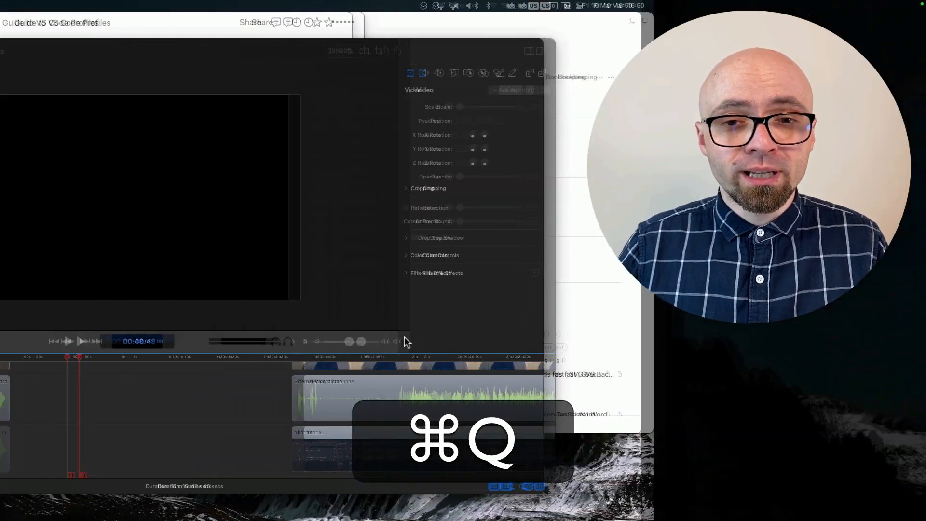
pyautogui.press('cmd+q')
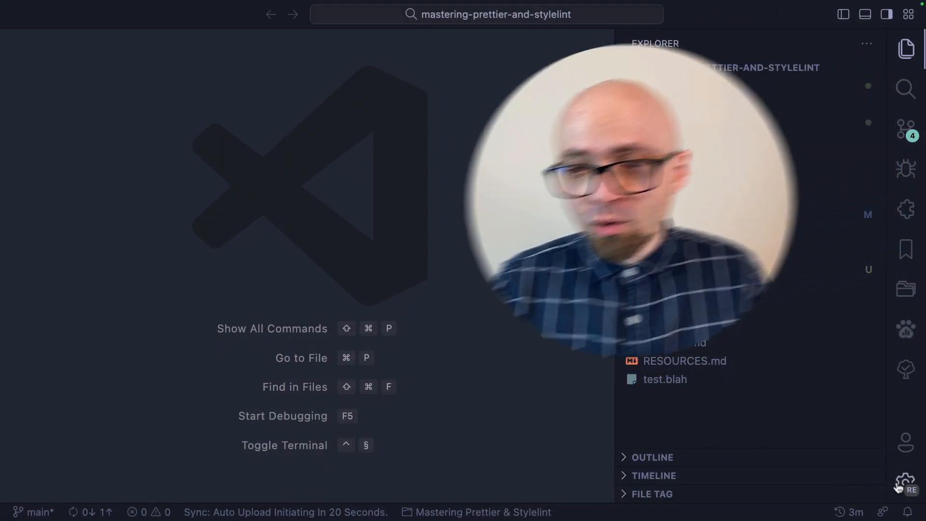
pyautogui.click(906, 482)
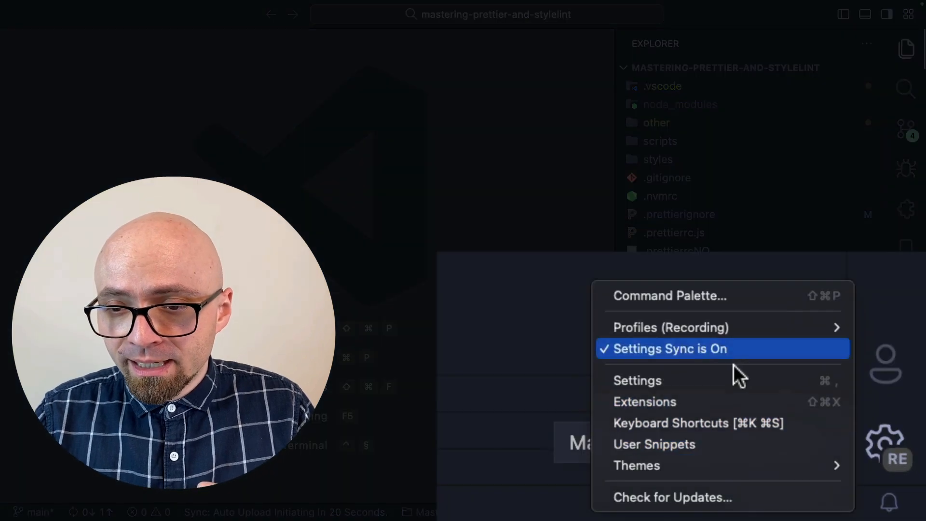
pyautogui.moveTo(670, 327)
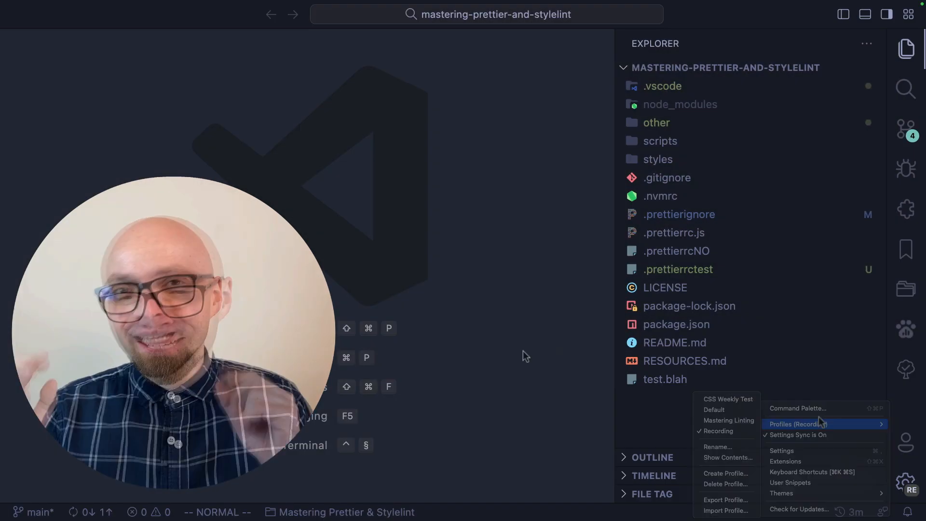
pyautogui.click(525, 356)
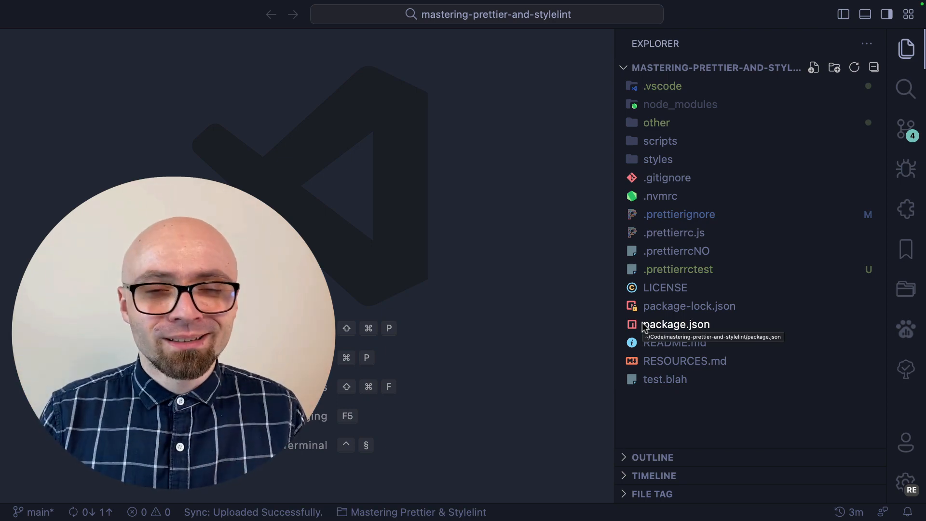
pyautogui.click(907, 482)
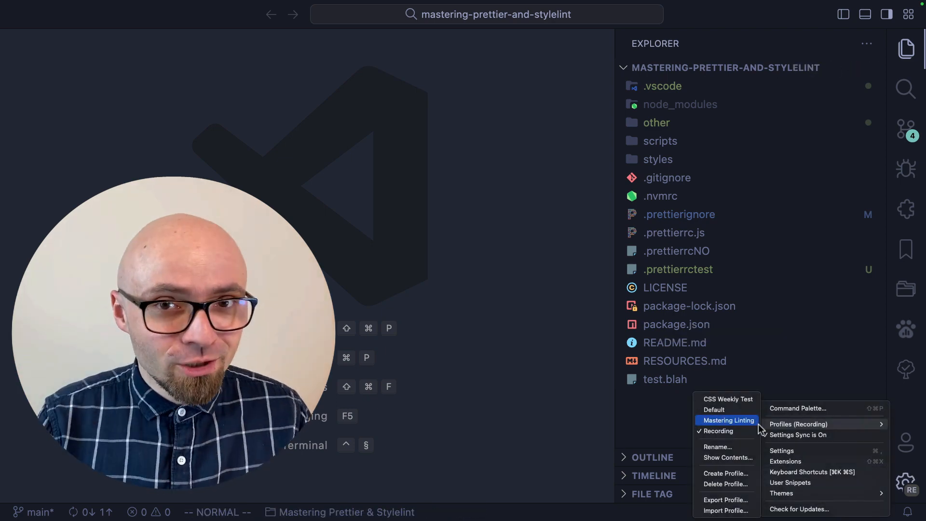